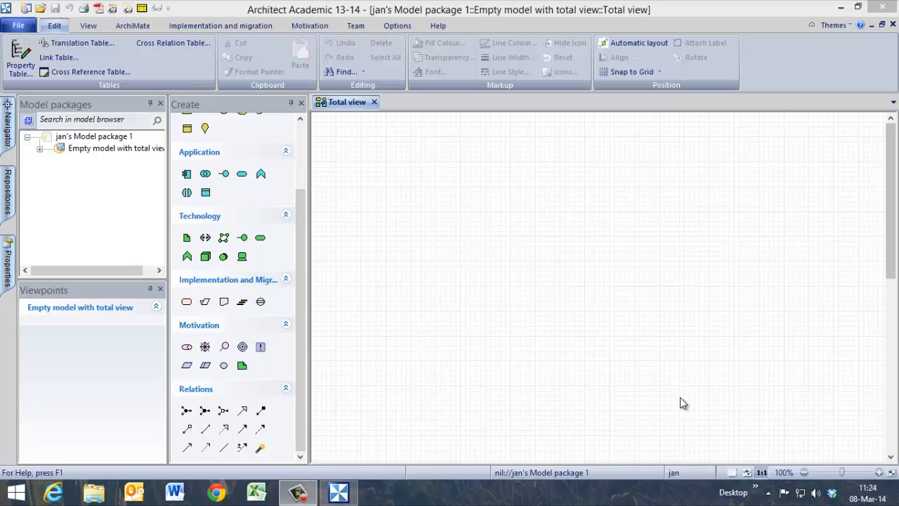
mouse_move(680, 403)
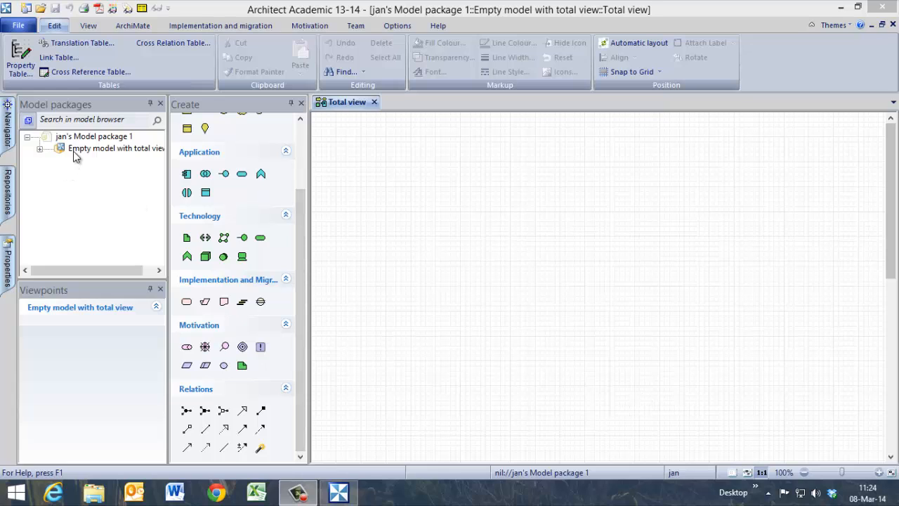
mouse_move(99, 148)
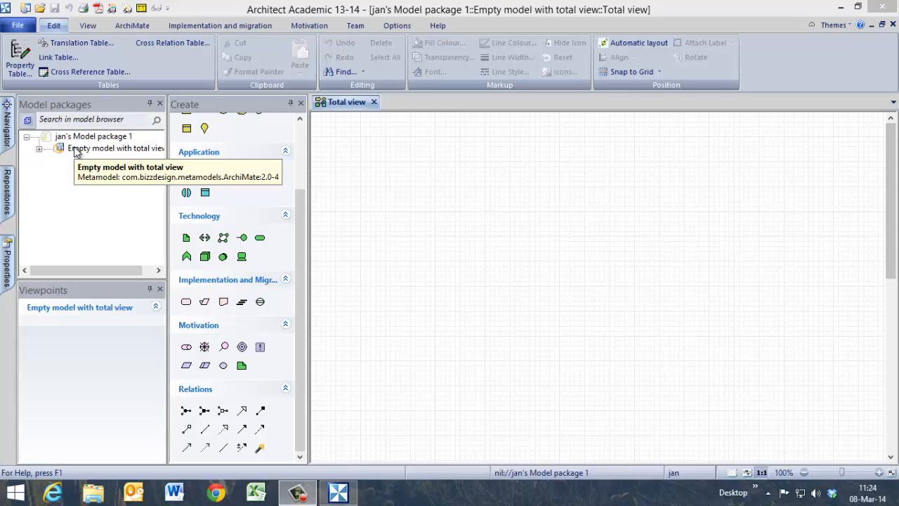
Step: Create a new Total view in the empty model from the model's New submenu
right_click(116, 148)
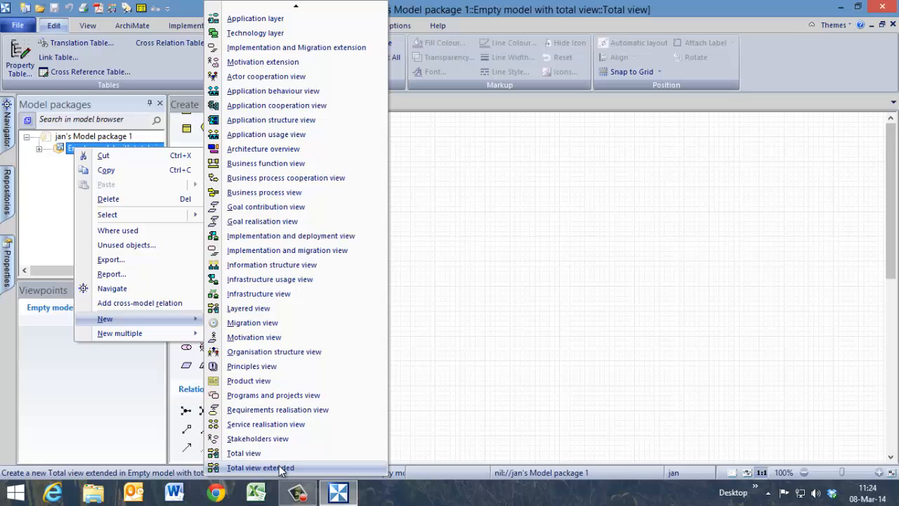
click(244, 452)
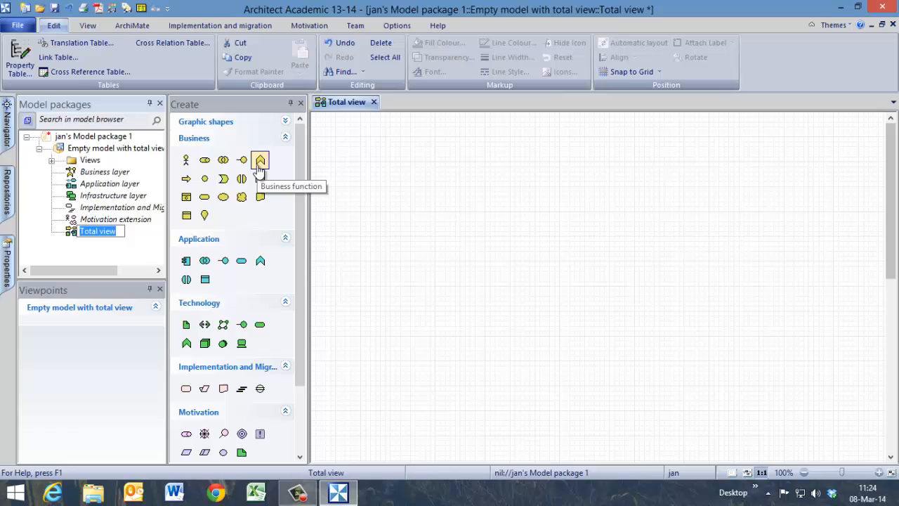
mouse_move(260, 168)
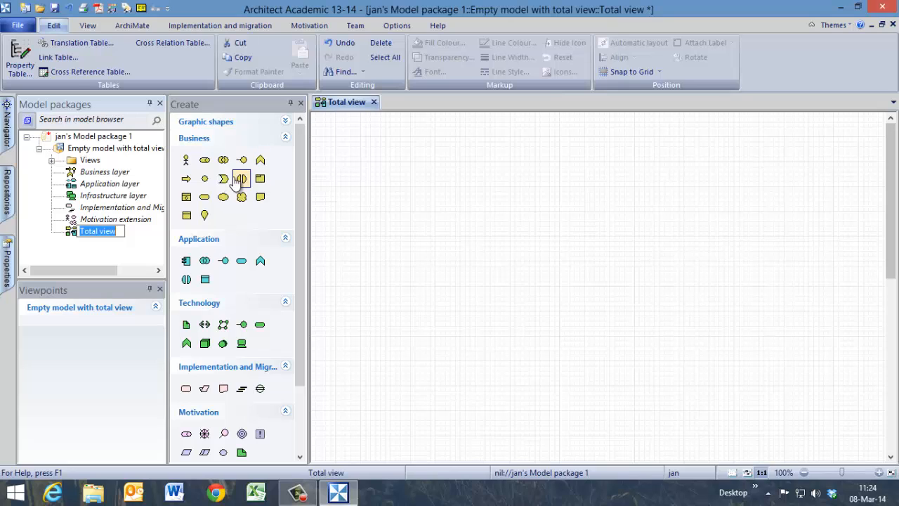
mouse_move(187, 178)
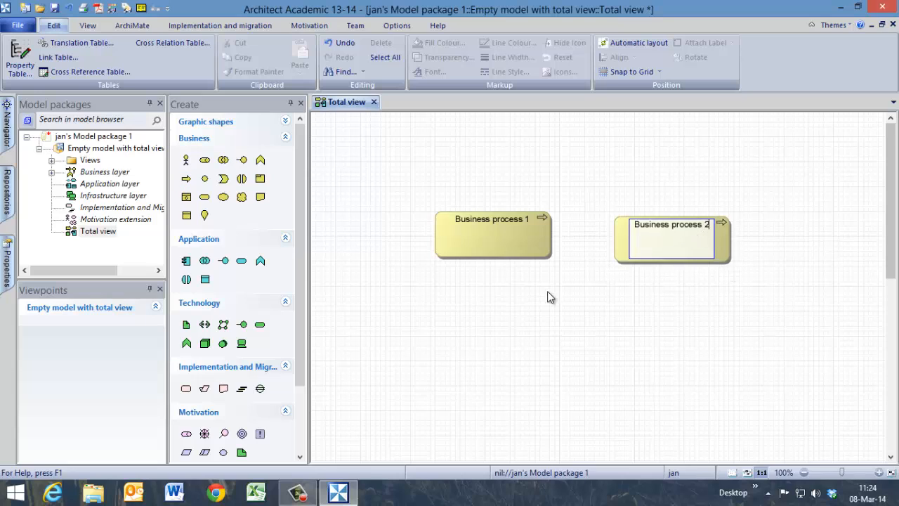
mouse_move(537, 312)
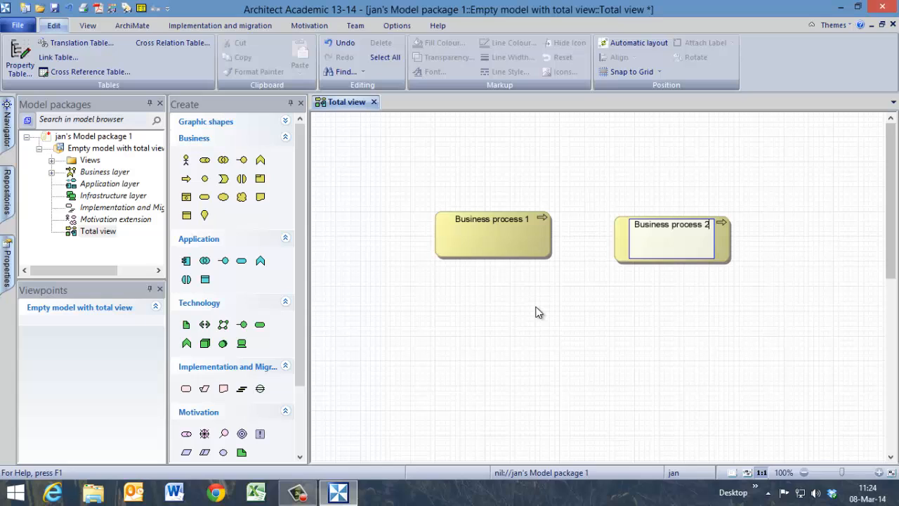
mouse_move(234, 239)
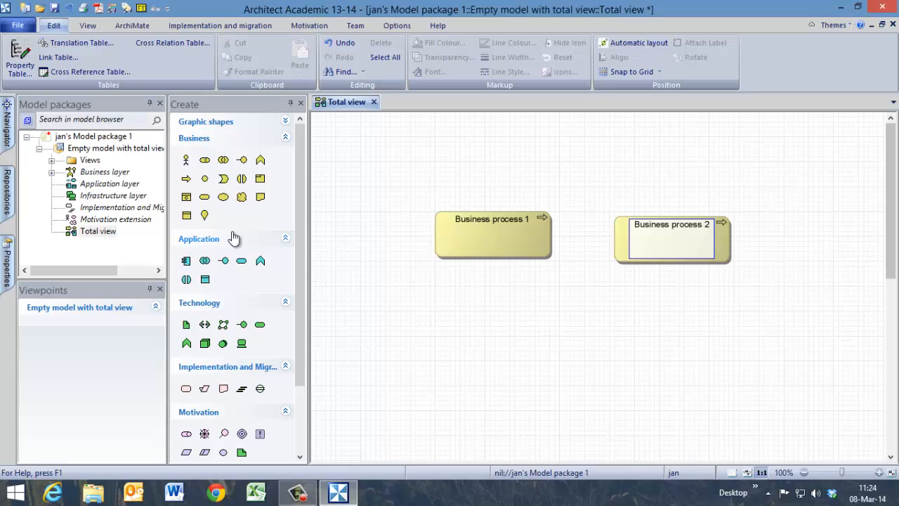
mouse_move(260, 160)
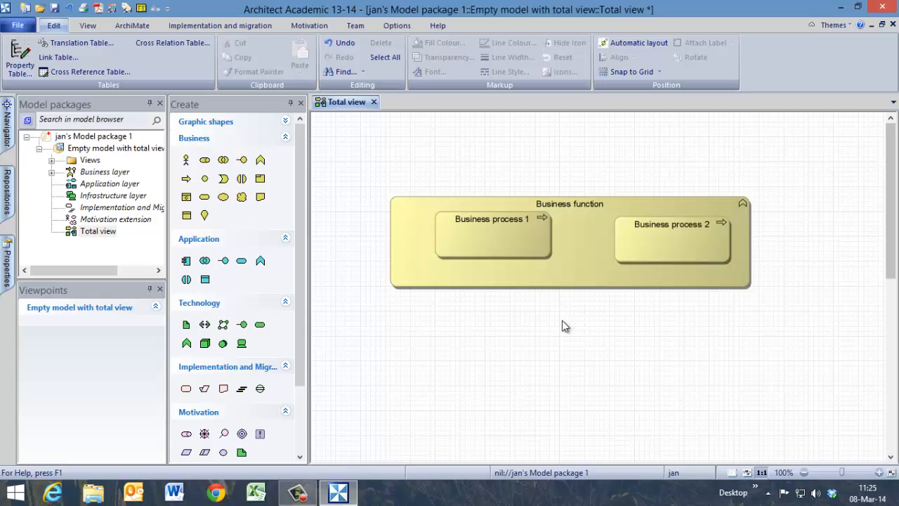
mouse_move(383, 287)
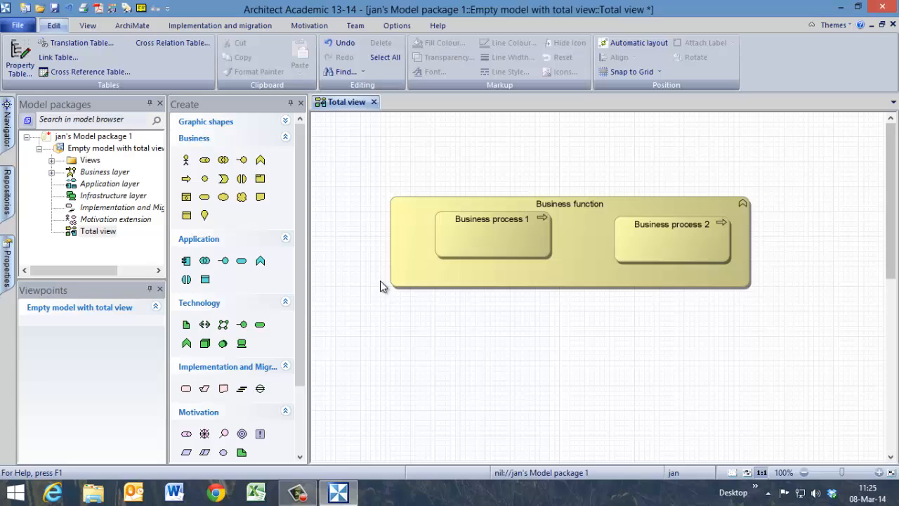
mouse_move(238, 213)
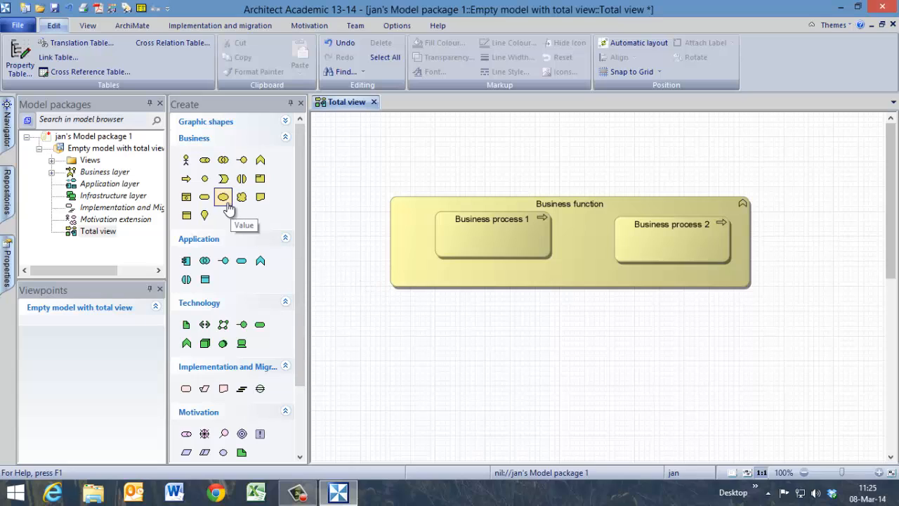
mouse_move(223, 178)
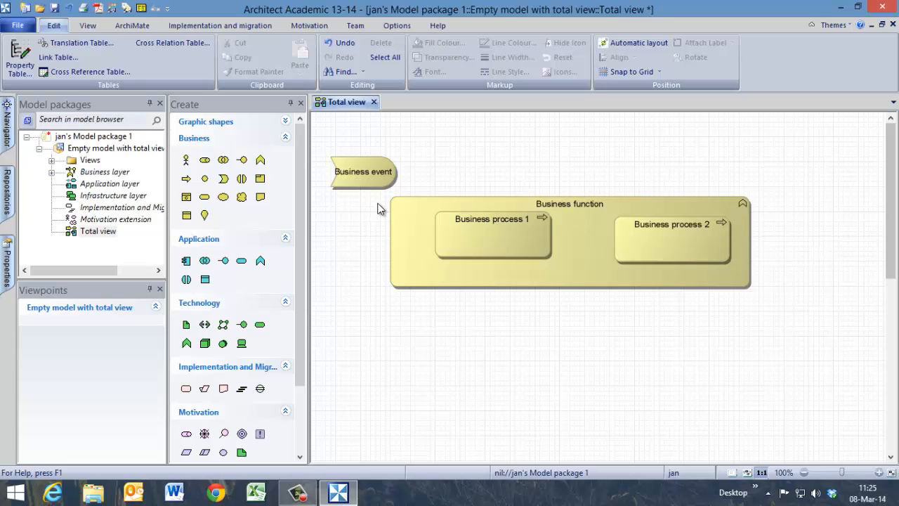
mouse_move(446, 242)
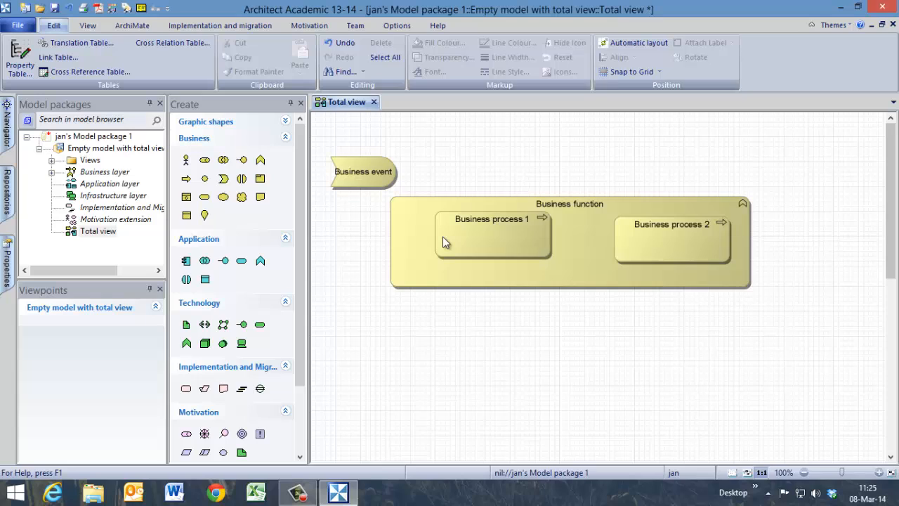
mouse_move(420, 233)
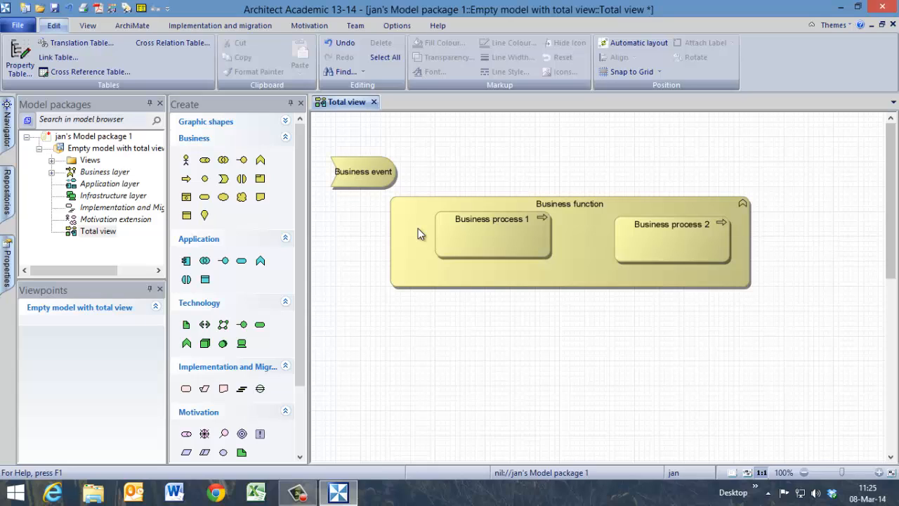
mouse_move(299, 164)
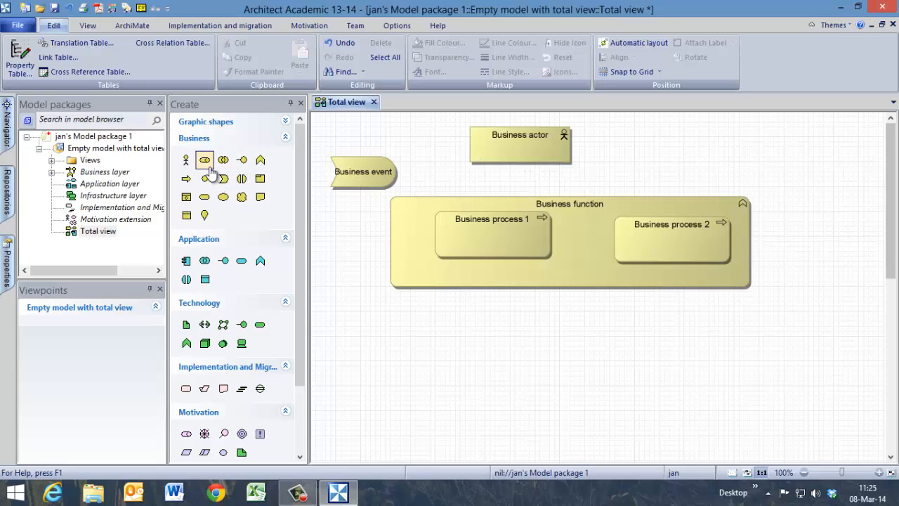
Step: Place a Business role above the Business function
click(204, 159)
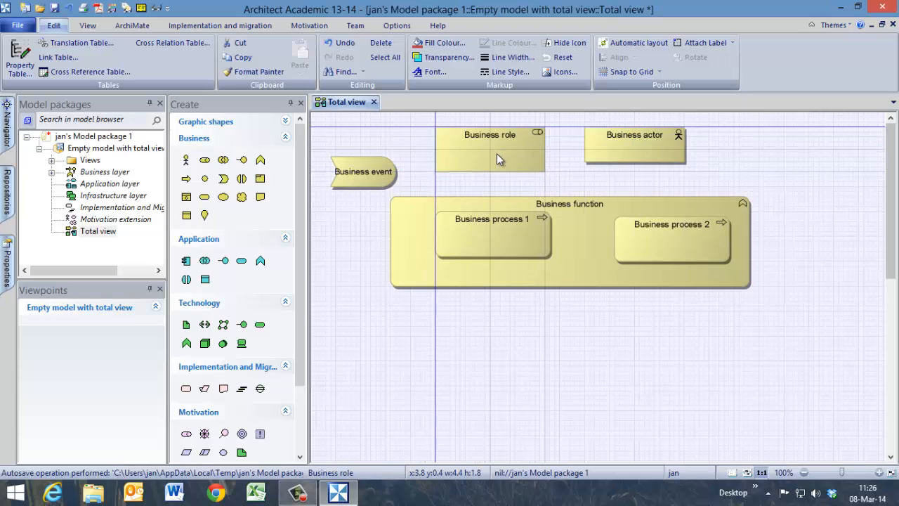
click(489, 149)
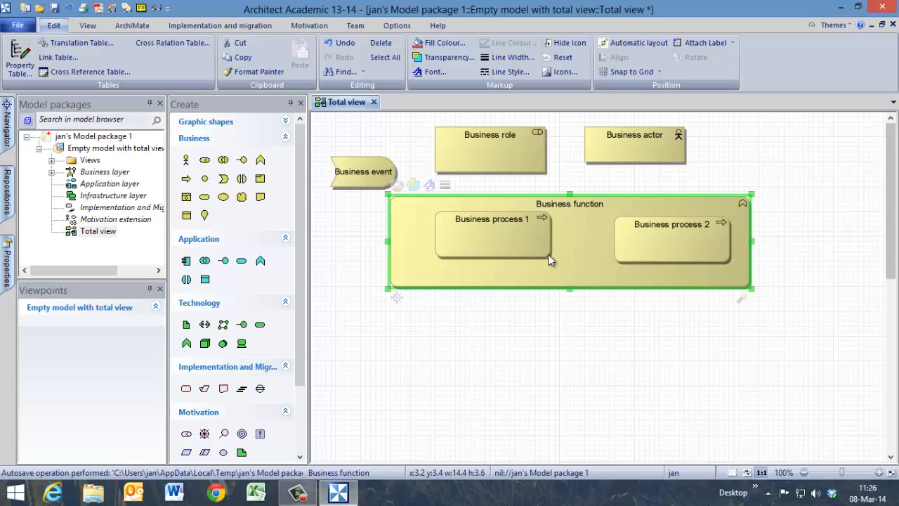
Step: Draw a flow relation so Business process 1 sends output to Business process 2
click(492, 239)
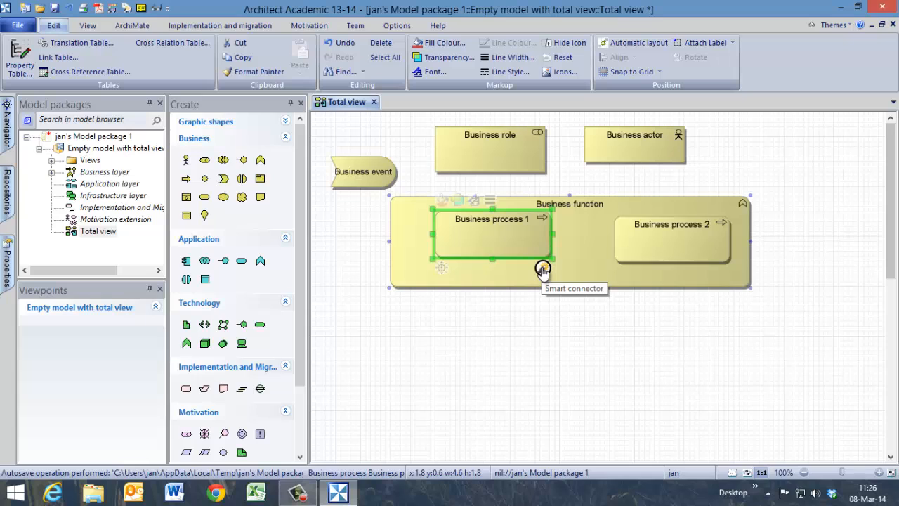
drag(543, 271, 616, 241)
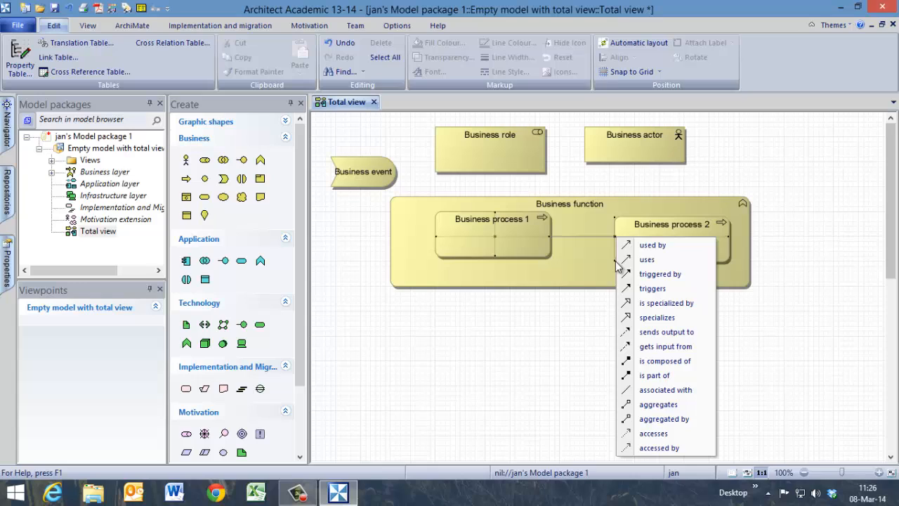
mouse_move(619, 272)
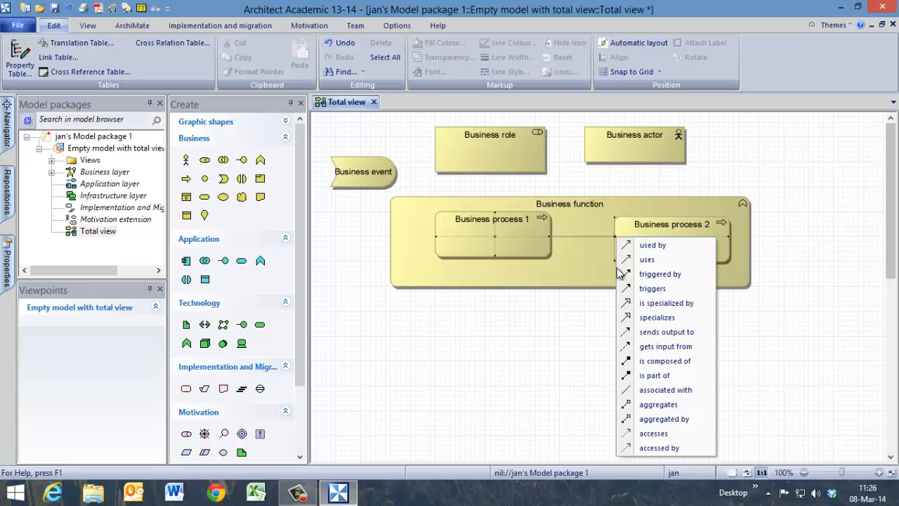
mouse_move(652, 288)
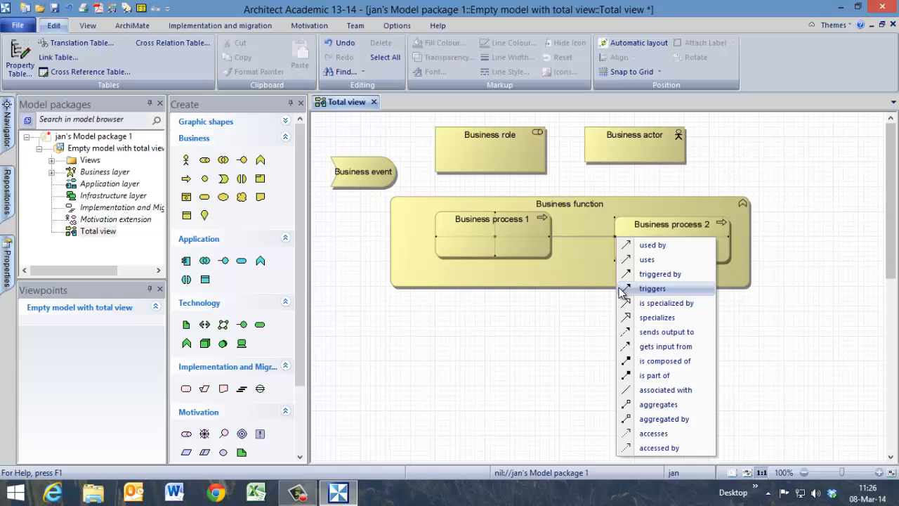
mouse_move(666, 332)
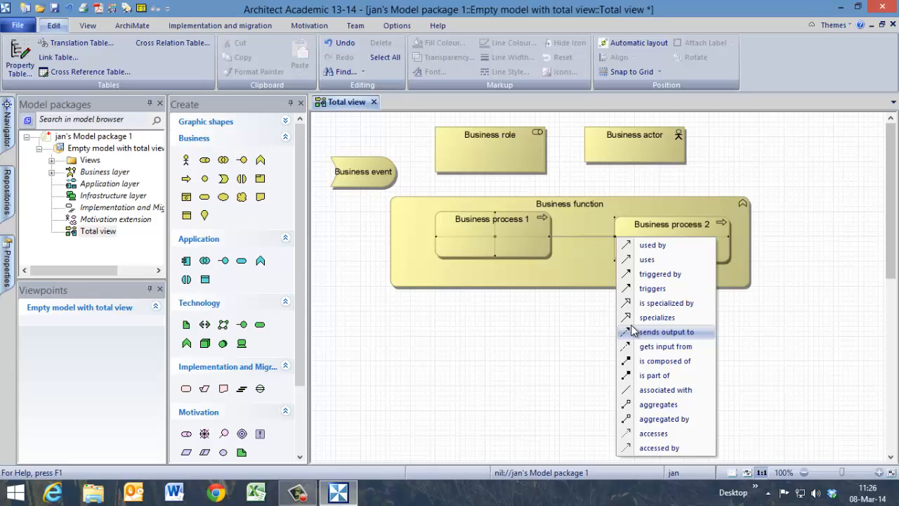
click(665, 331)
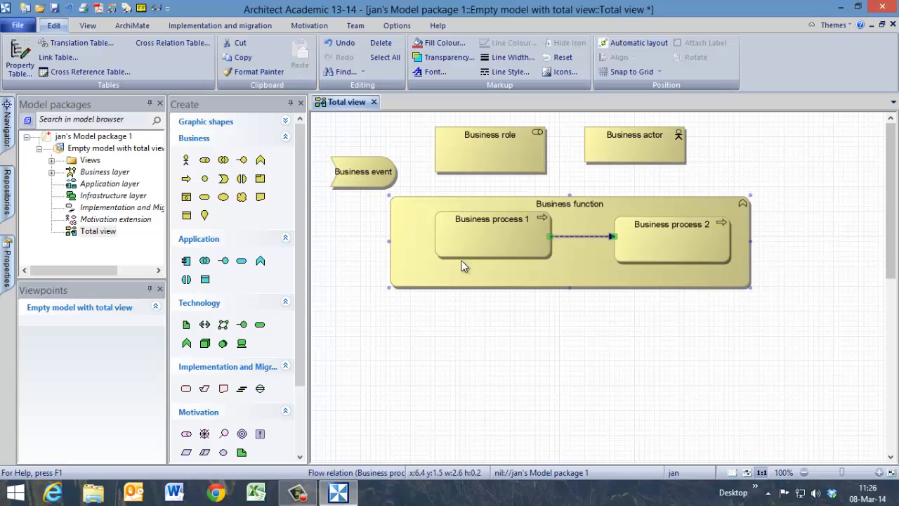
mouse_move(593, 188)
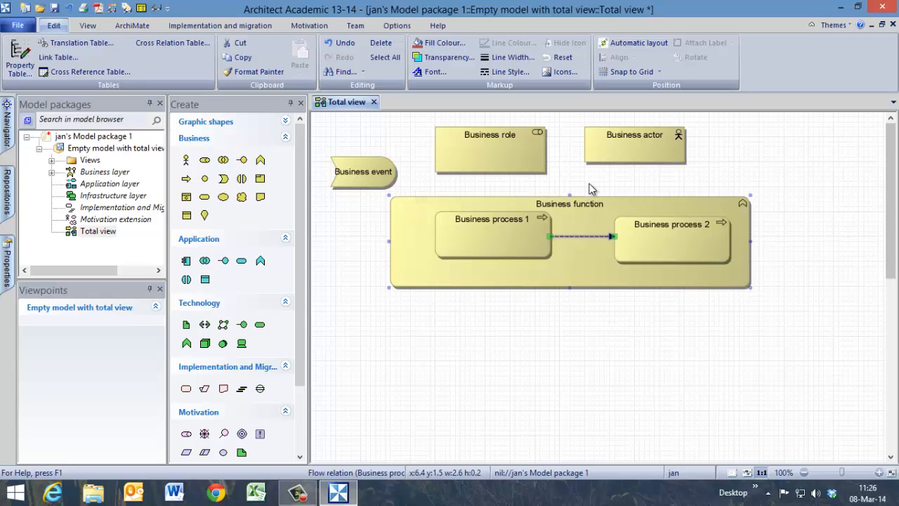
mouse_move(378, 186)
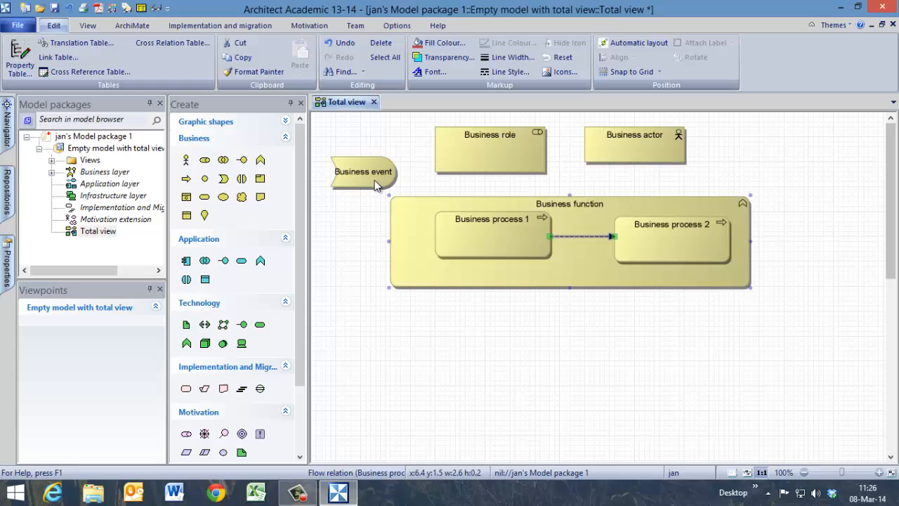
Step: Connect Business event to Business function with a 'triggers' relation
click(363, 172)
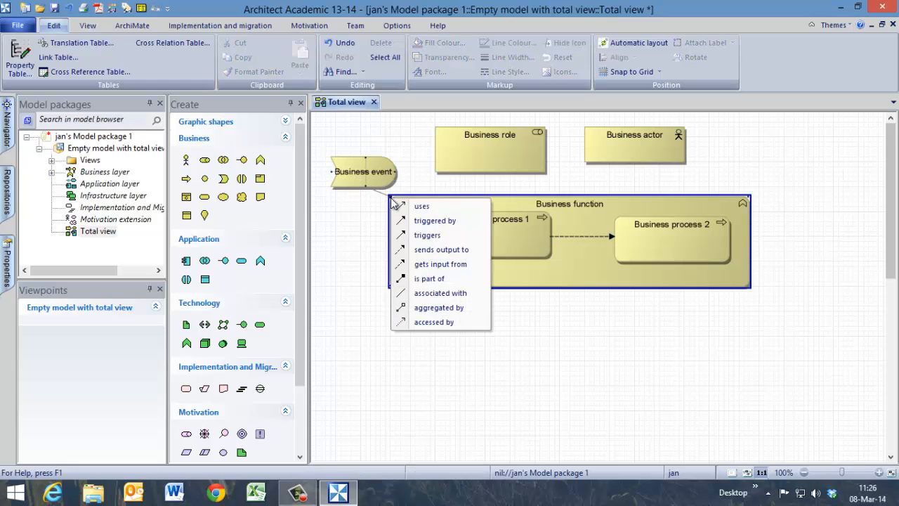
mouse_move(435, 221)
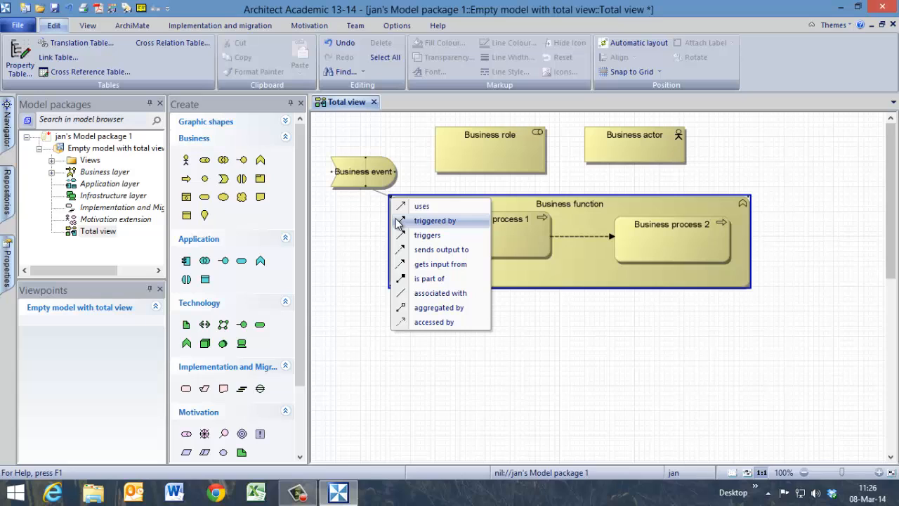
click(435, 220)
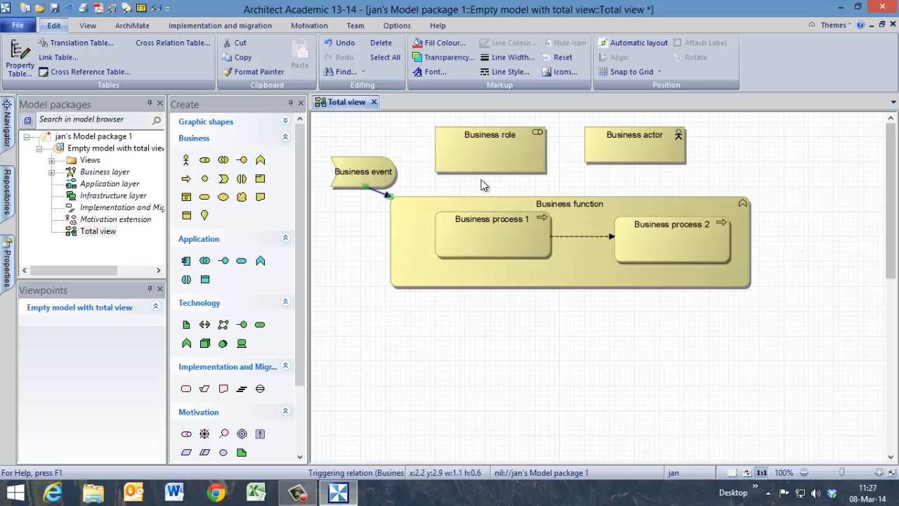
mouse_move(609, 152)
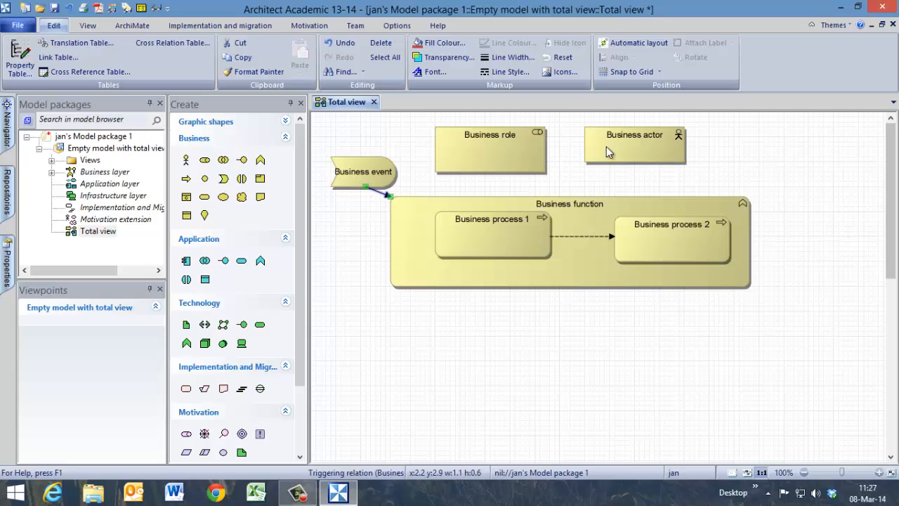
Step: Assign the Business actor to the Business role, and link Business process 1 and the role with 'used by'
click(634, 146)
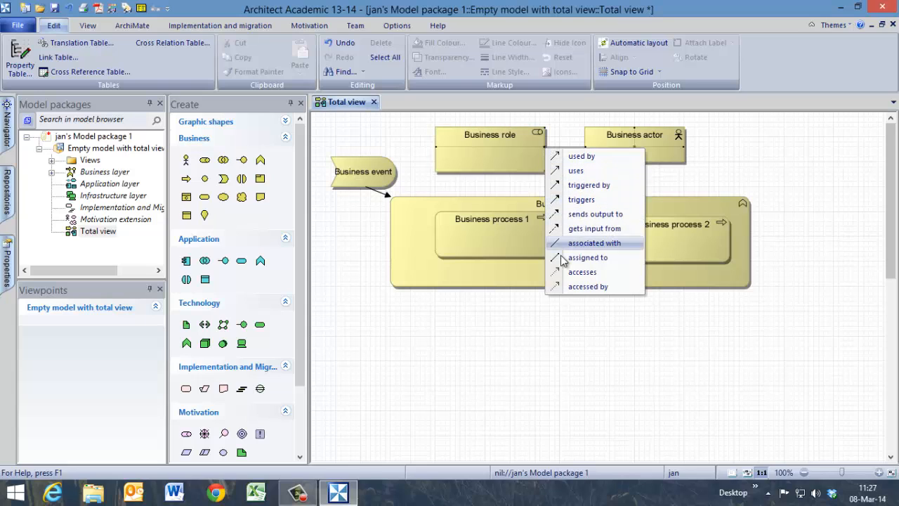
click(587, 257)
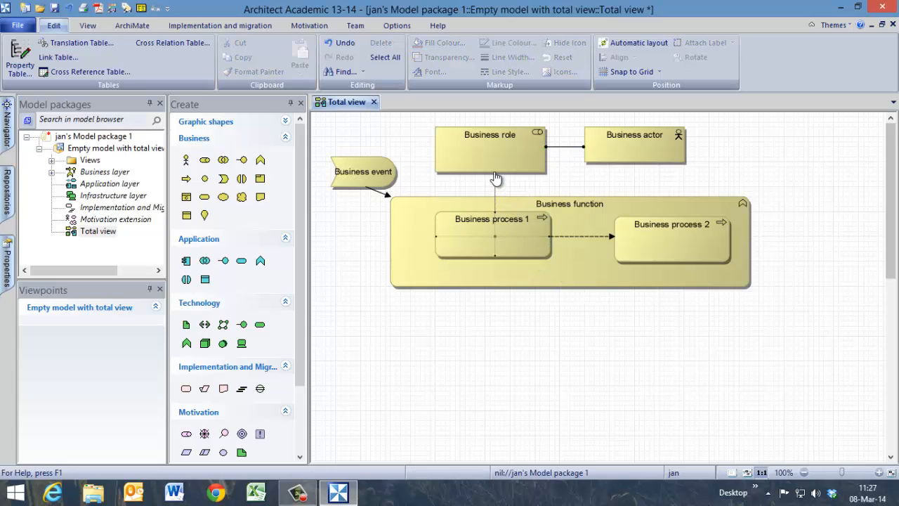
click(495, 175)
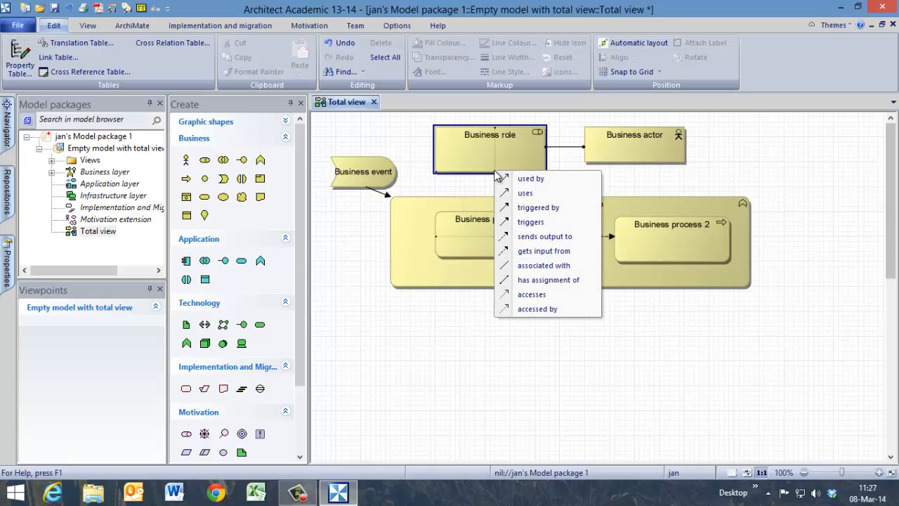
mouse_move(530, 177)
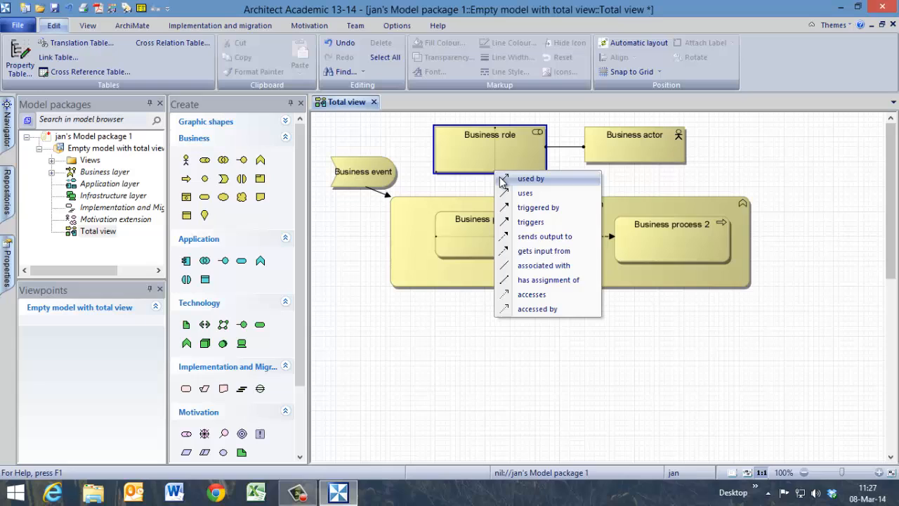
click(531, 178)
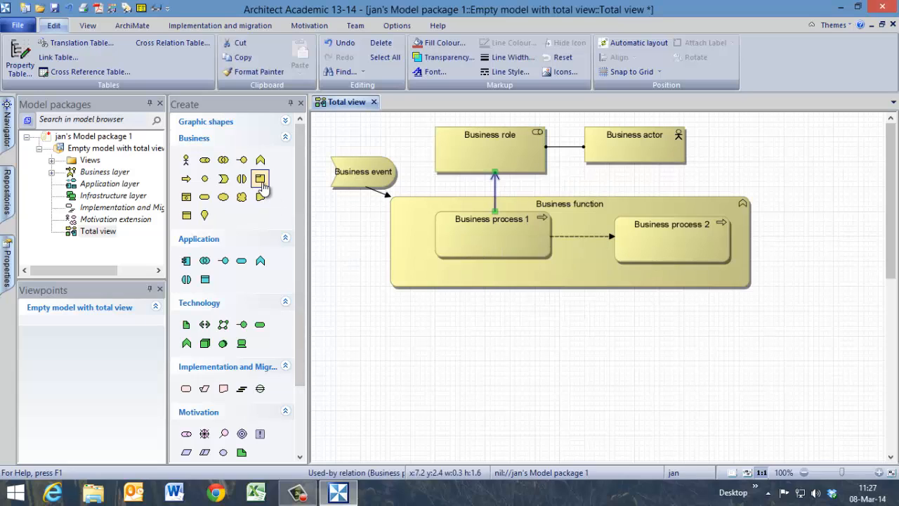
Step: Add a Product beside the Business function, joined by a realization relation
click(260, 179)
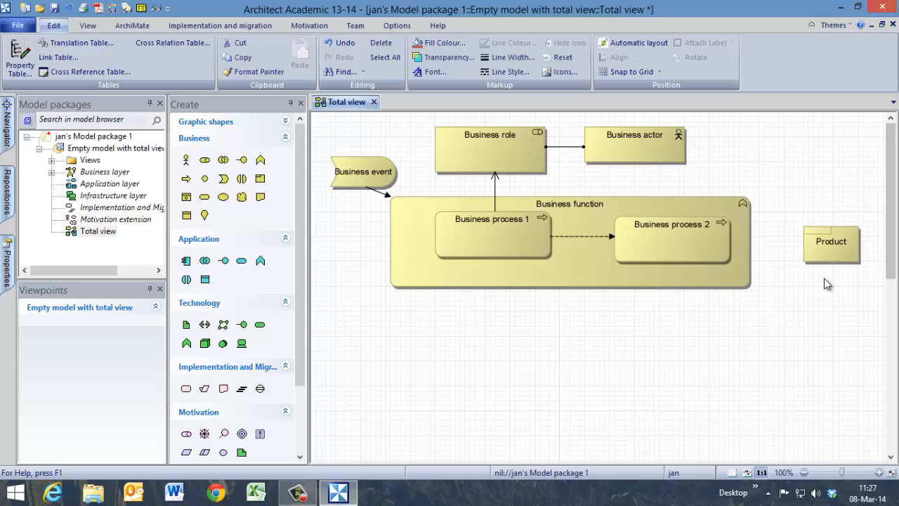
click(831, 240)
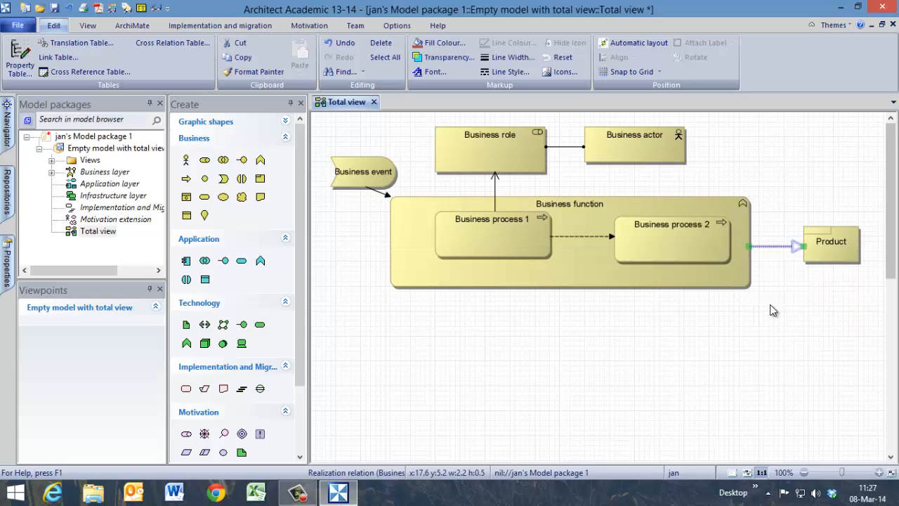
mouse_move(706, 334)
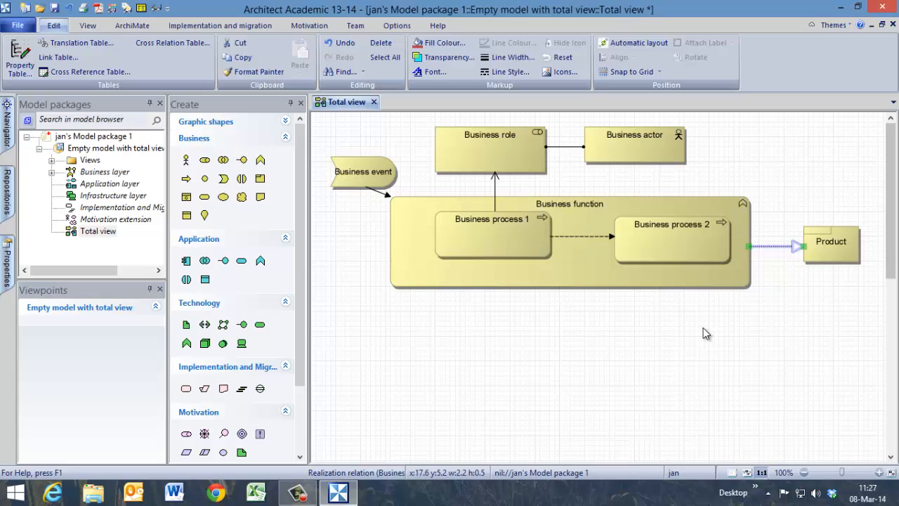
mouse_move(587, 277)
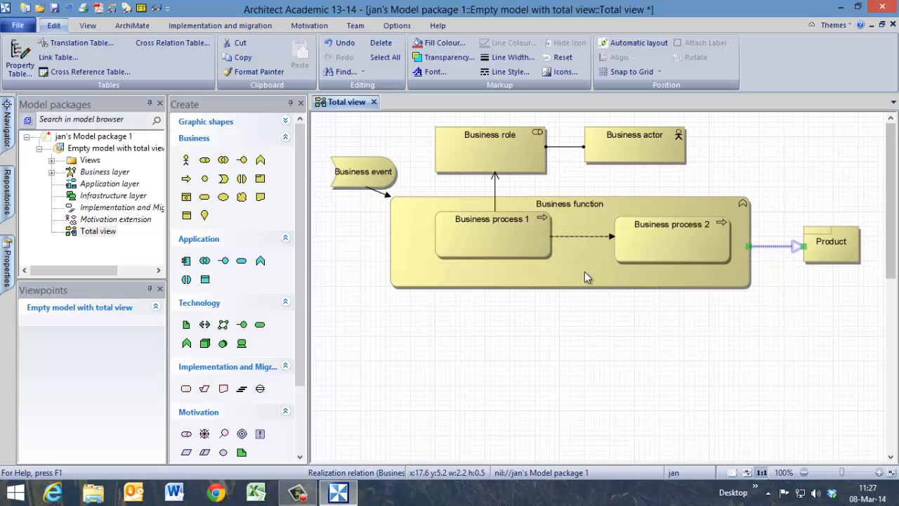
mouse_move(20, 56)
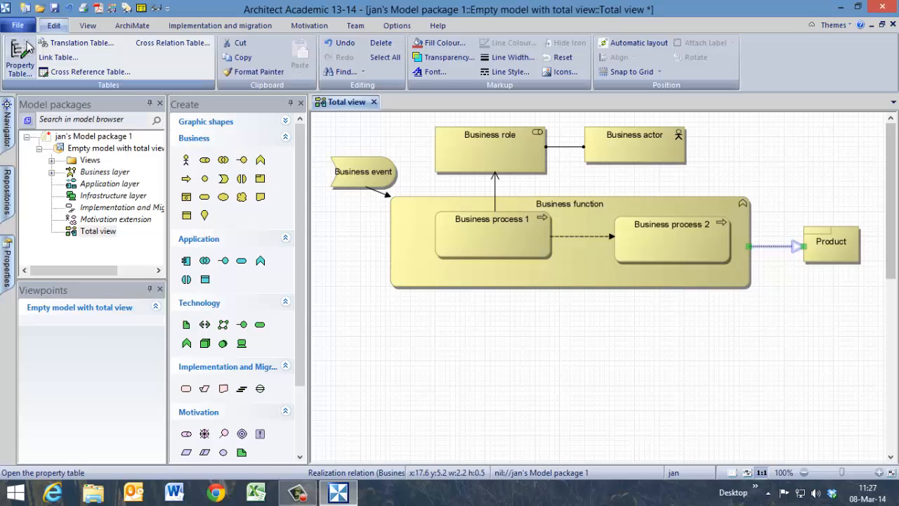
Step: Save the model package, confirming replacement of the existing file
click(18, 26)
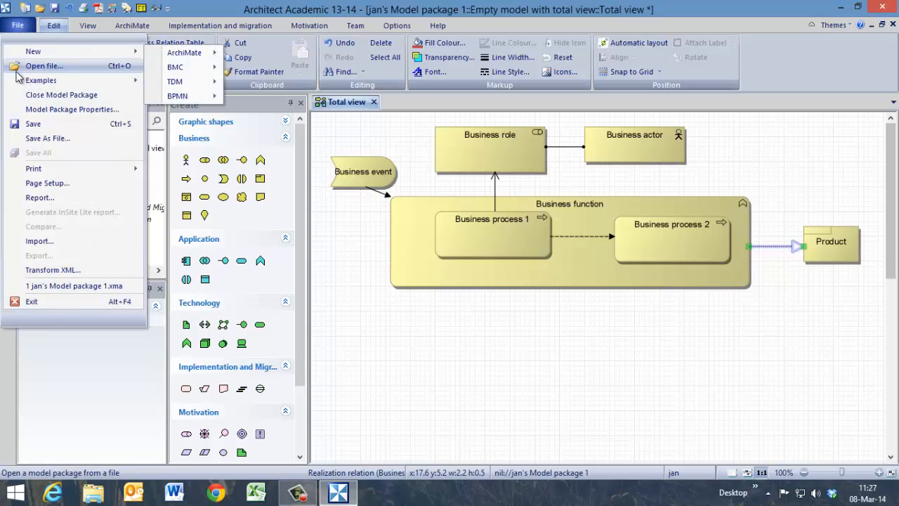
mouse_move(33, 124)
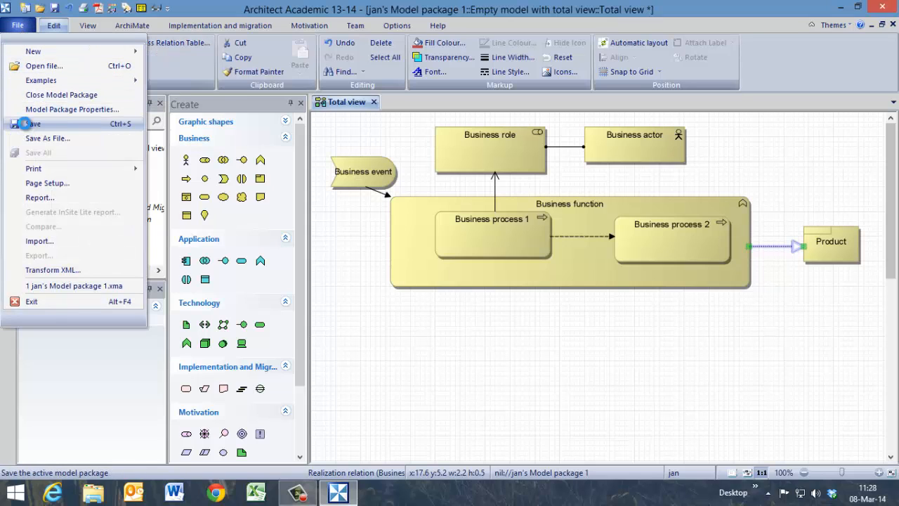
click(47, 139)
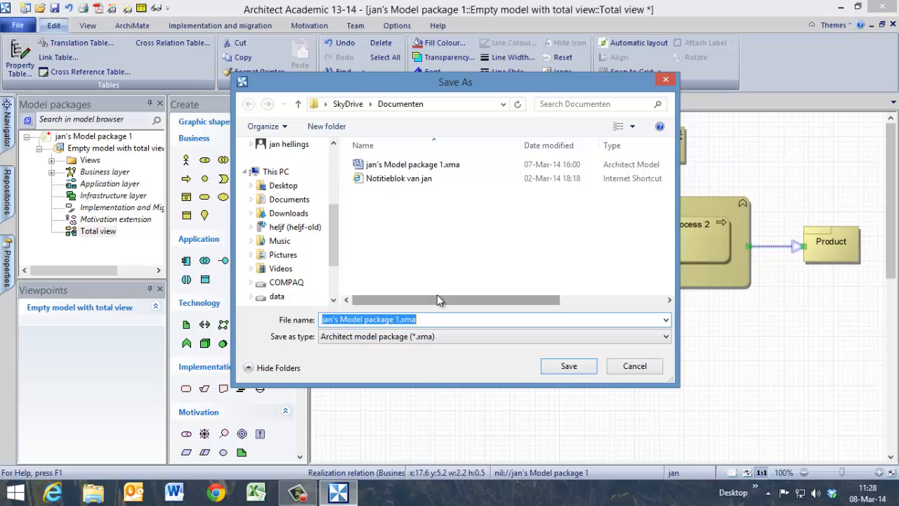
click(568, 366)
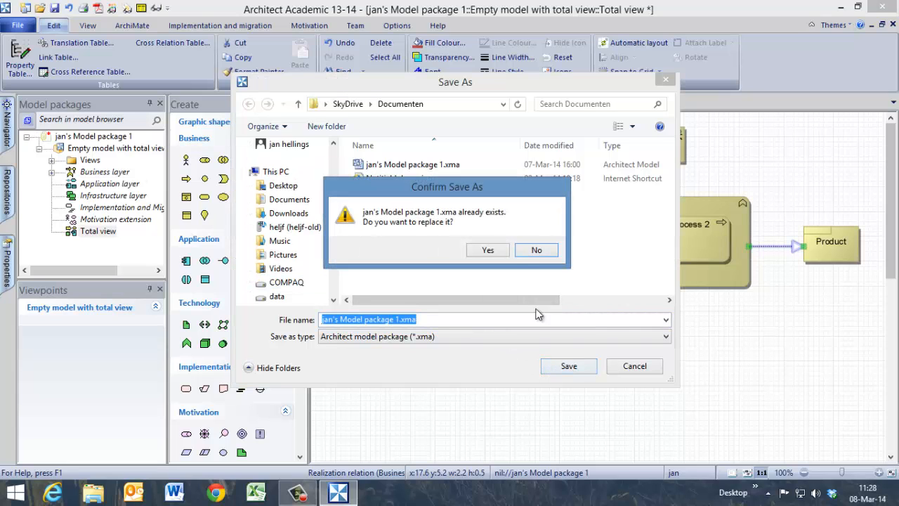
click(487, 250)
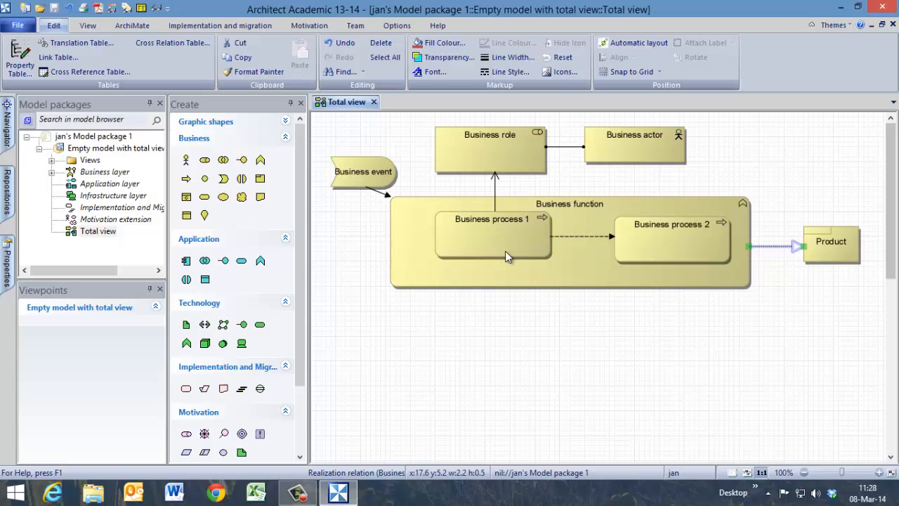
mouse_move(567, 338)
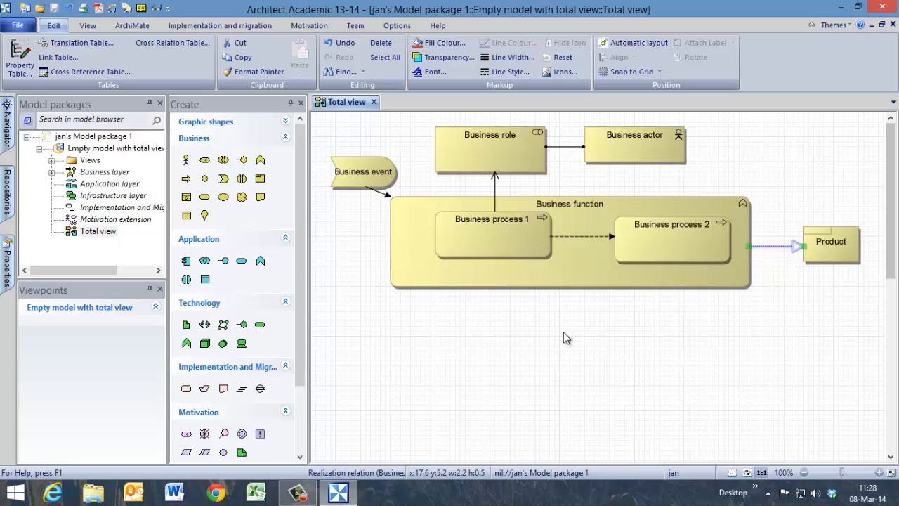